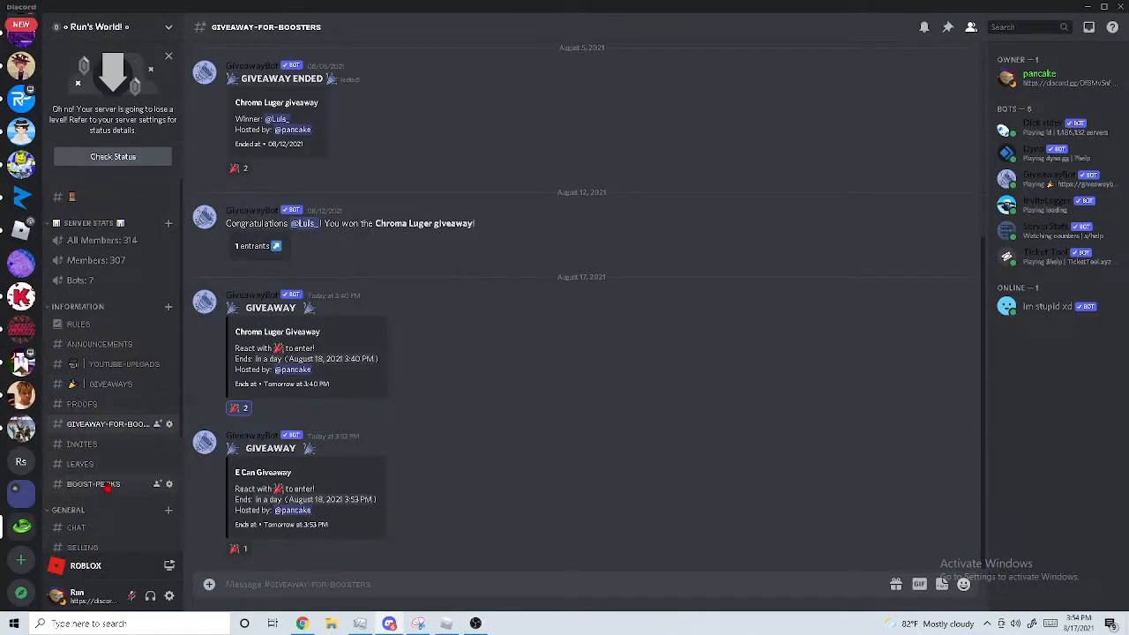
click(92, 484)
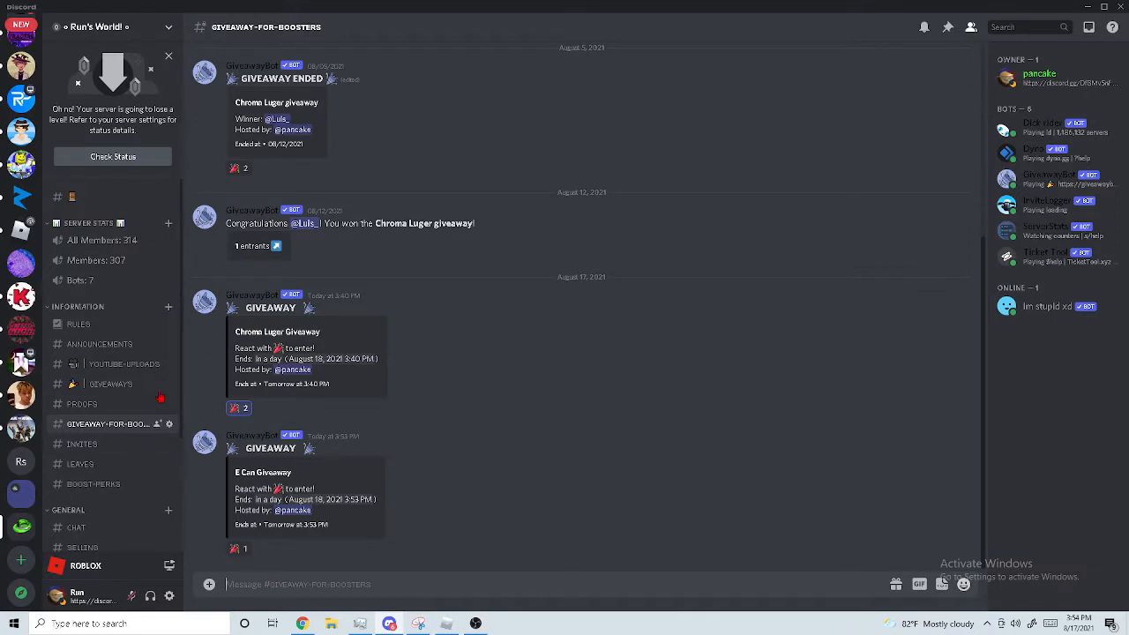
mouse_move(308, 494)
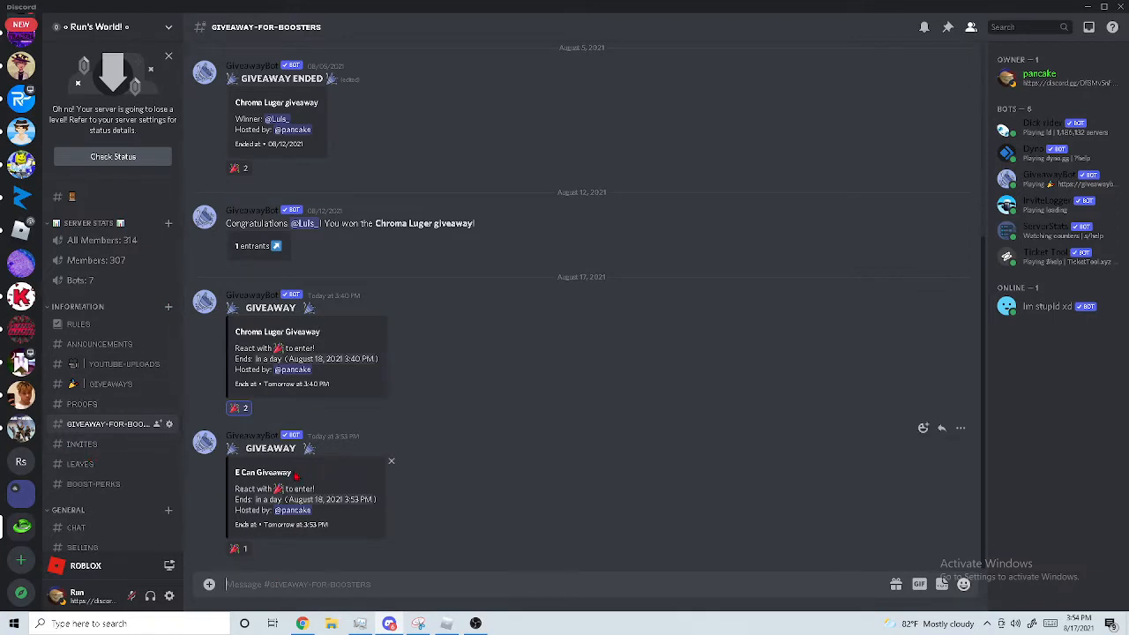